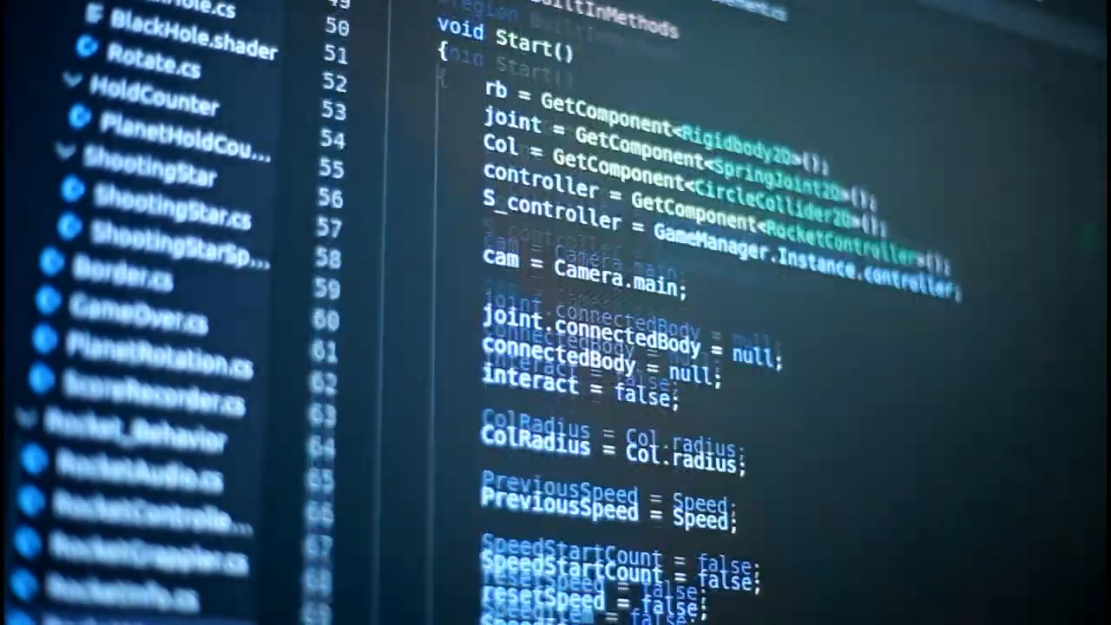
Move the CarMat ColorRamp stop from position 0.545 to 0.714.
scroll(down, 3)
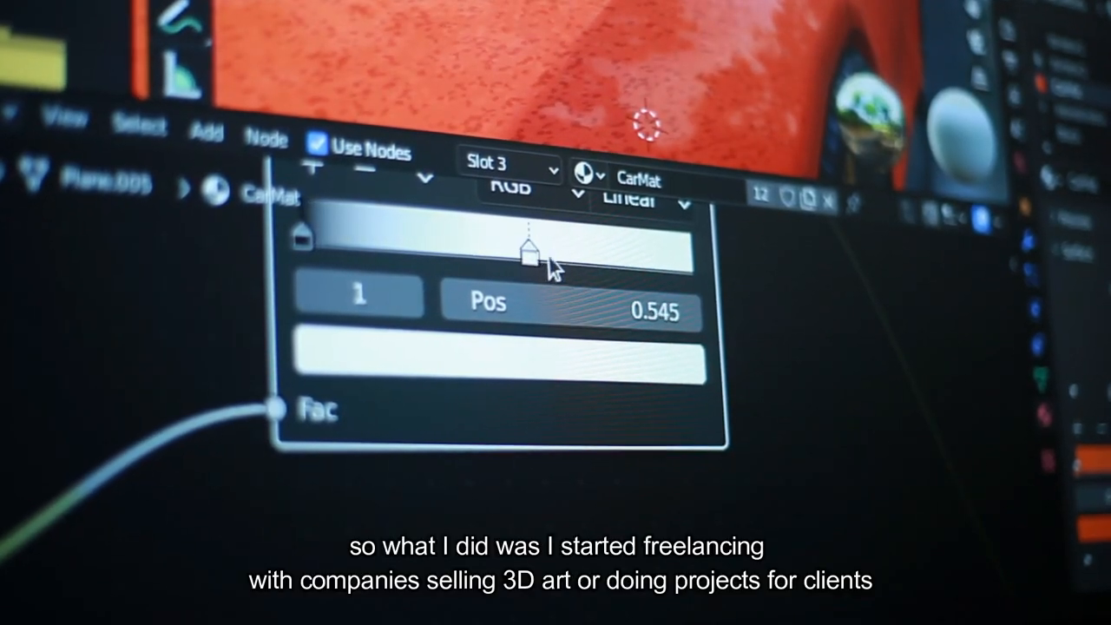
drag(530, 257, 587, 252)
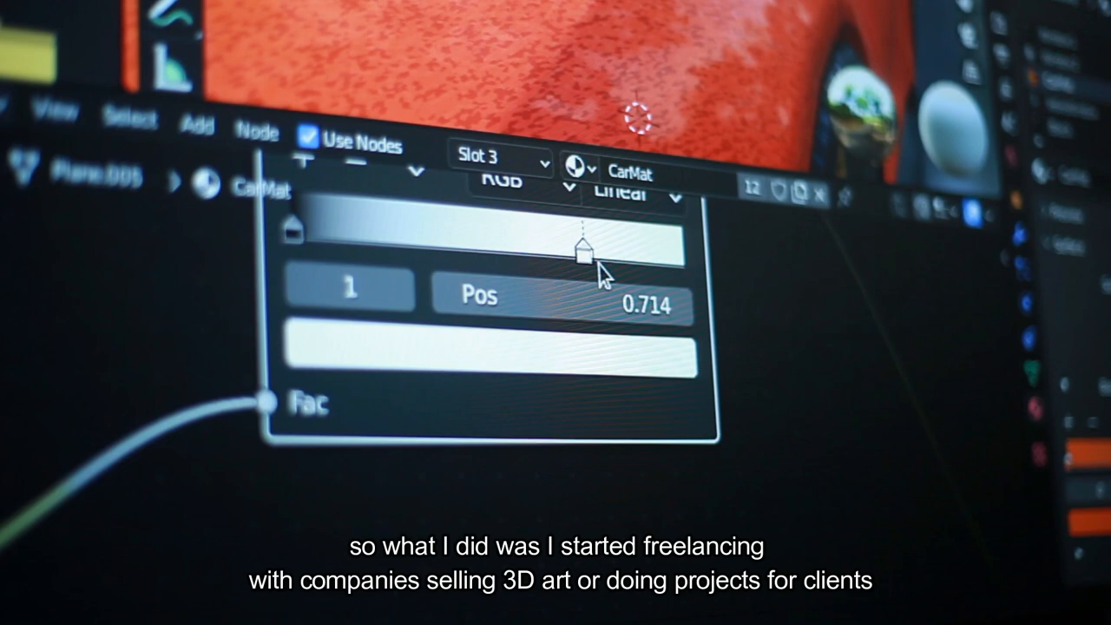
drag(599, 251, 564, 260)
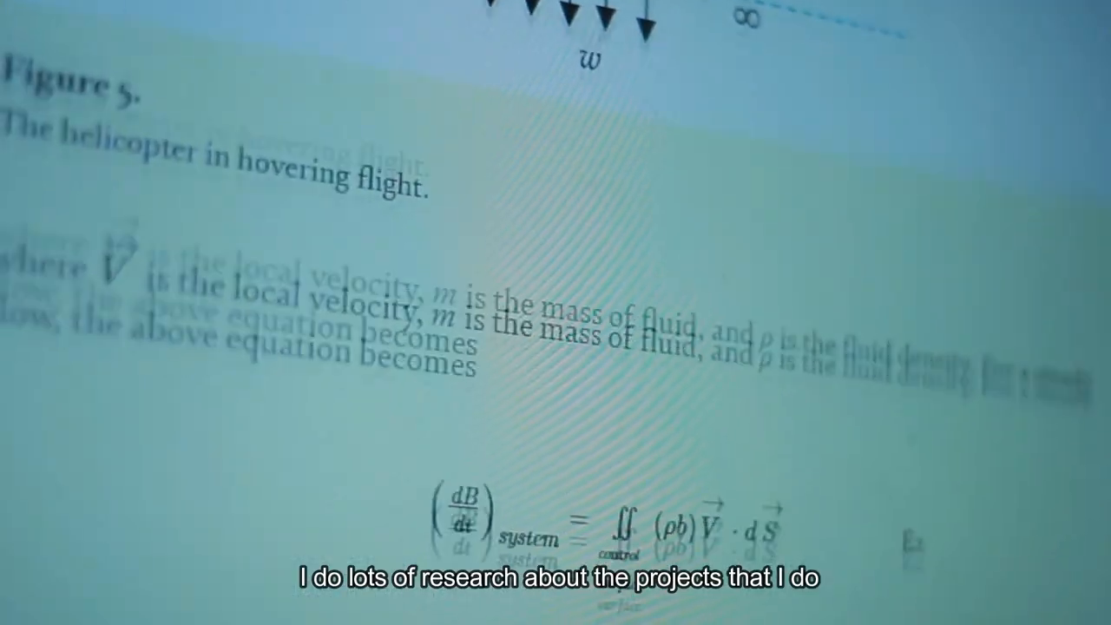
scroll(down, 3)
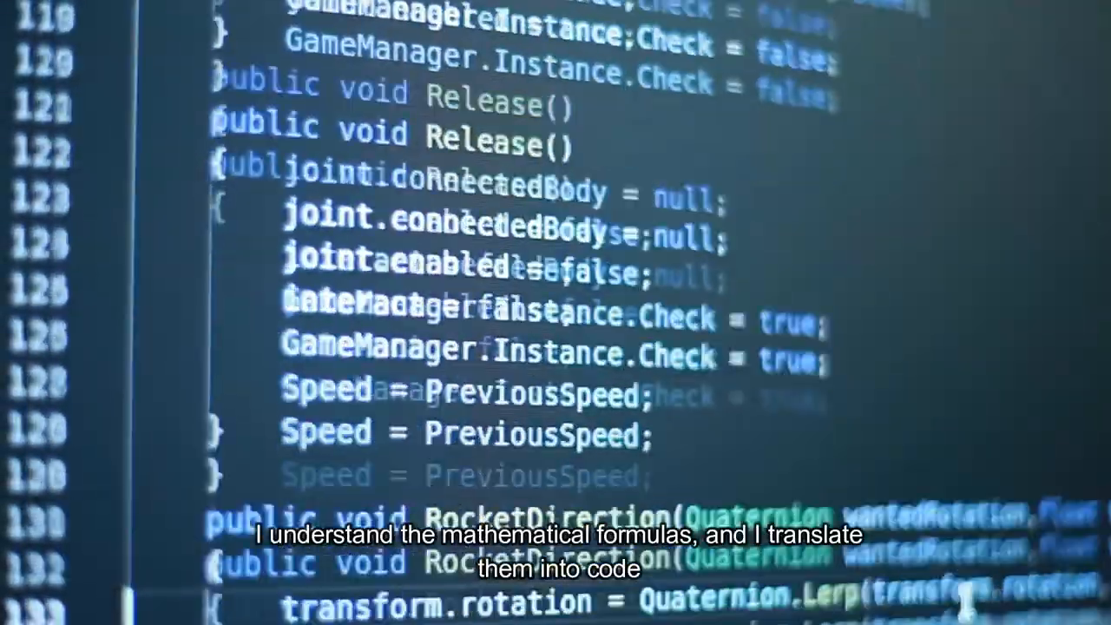
scroll(down, 3)
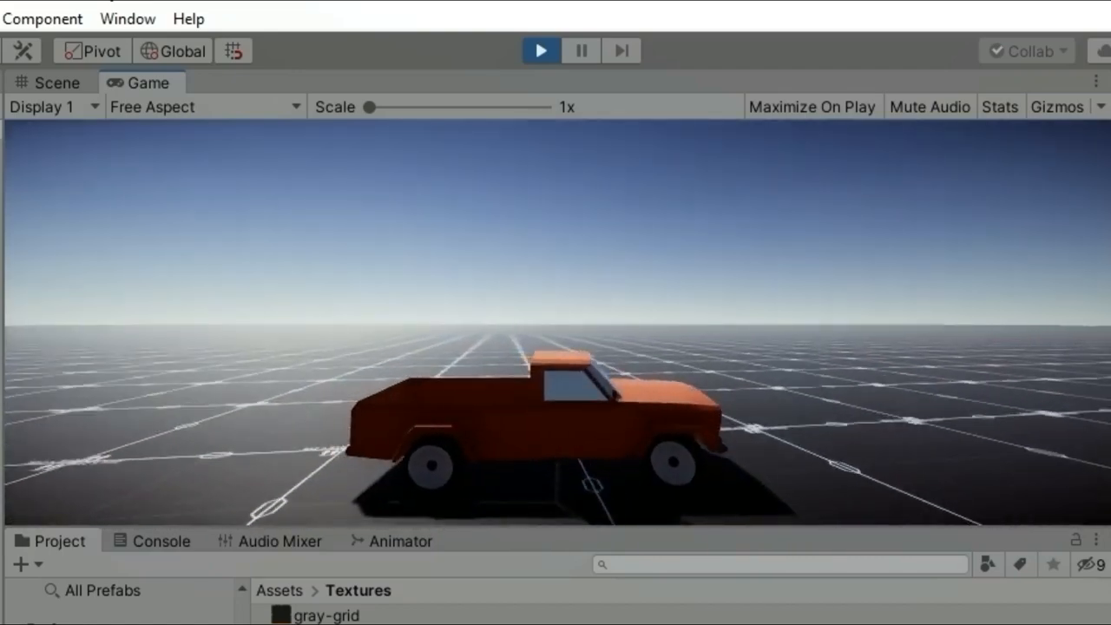
click(540, 49)
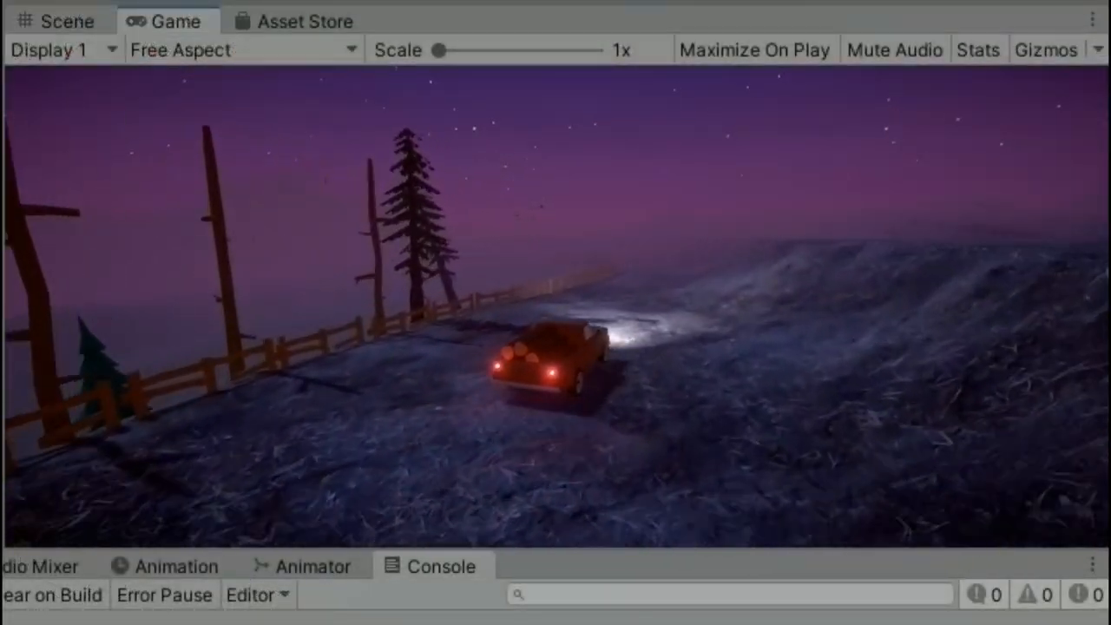